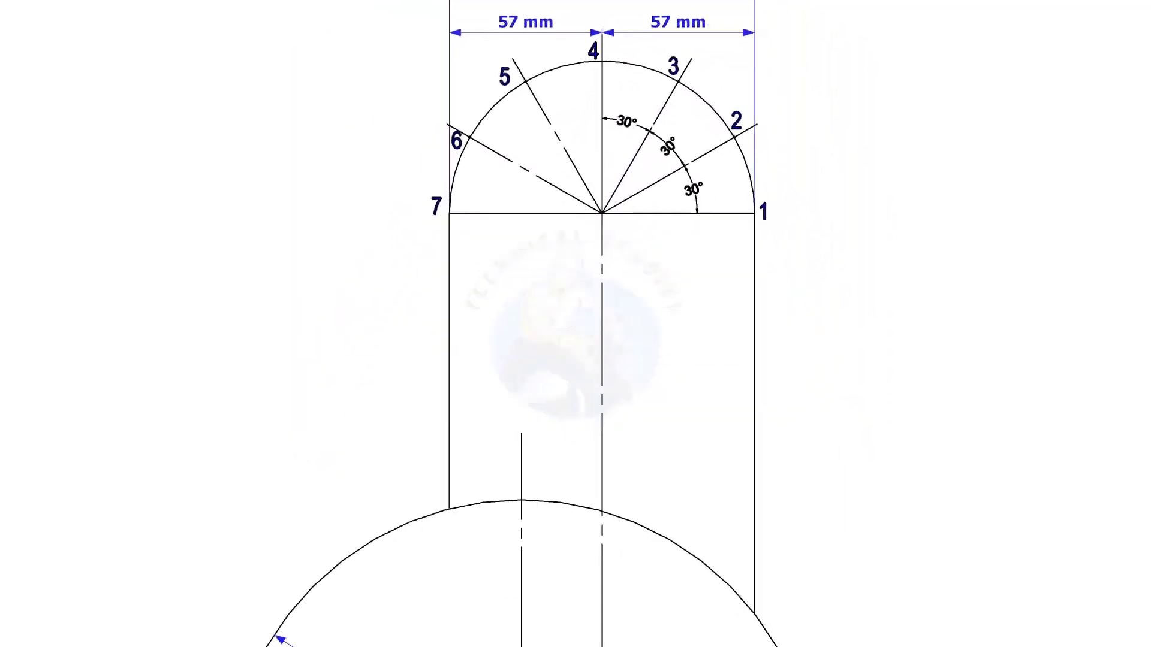
{"action": "scroll", "scroll_direction": "down", "scroll_amount": 3}
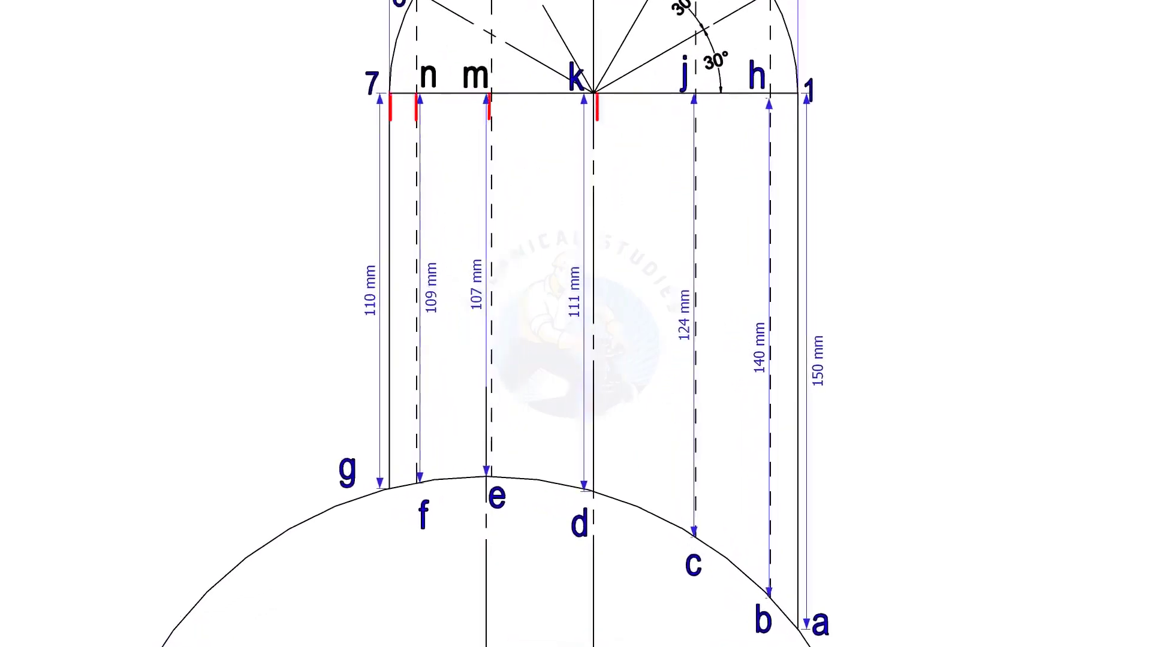